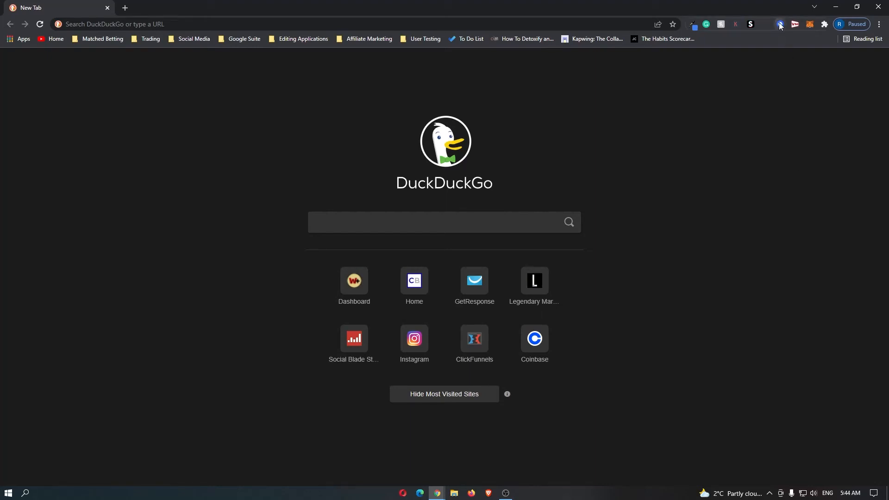
Step: Show the Coinbase Wallet extension's Settings page with network, connections and auto-lock options
click(780, 24)
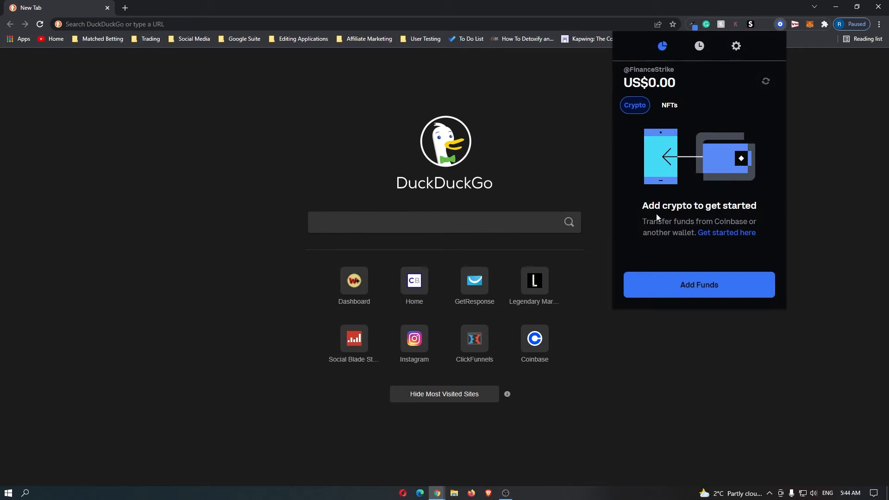
mouse_move(759, 172)
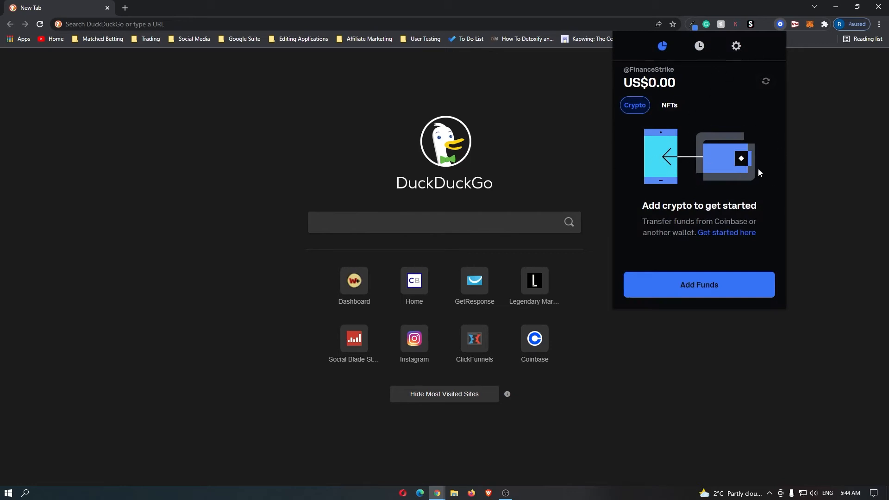
click(735, 46)
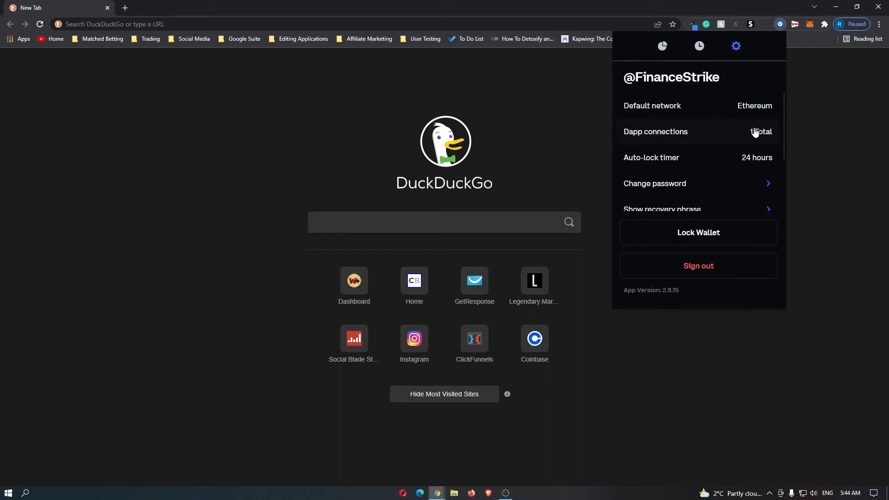
Step: Show the Dapp Connections list with opensea.io as the connected site
click(698, 131)
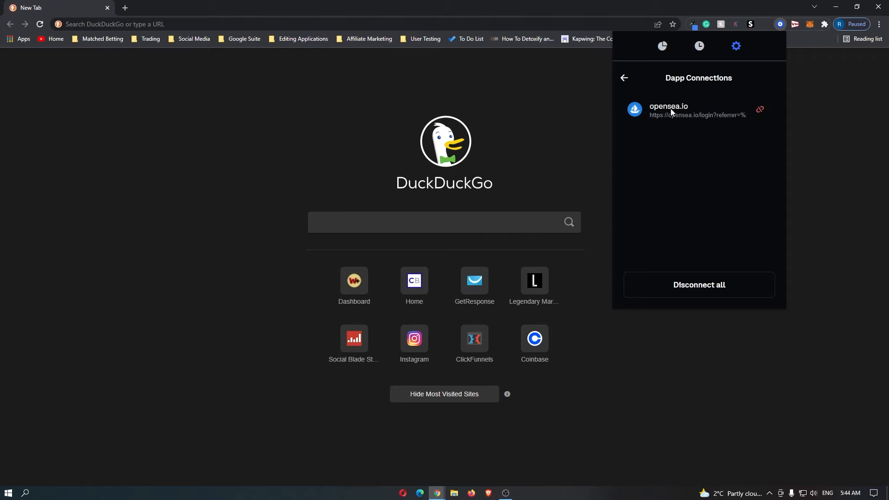
mouse_move(767, 180)
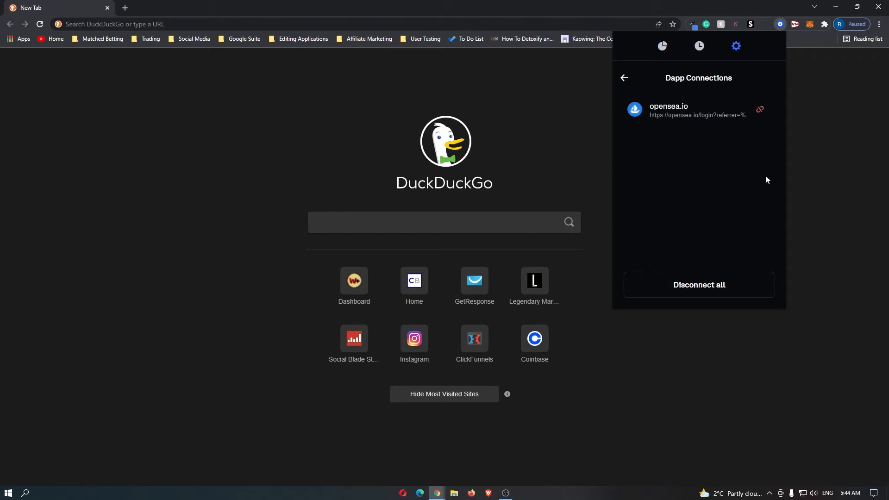
mouse_move(760, 110)
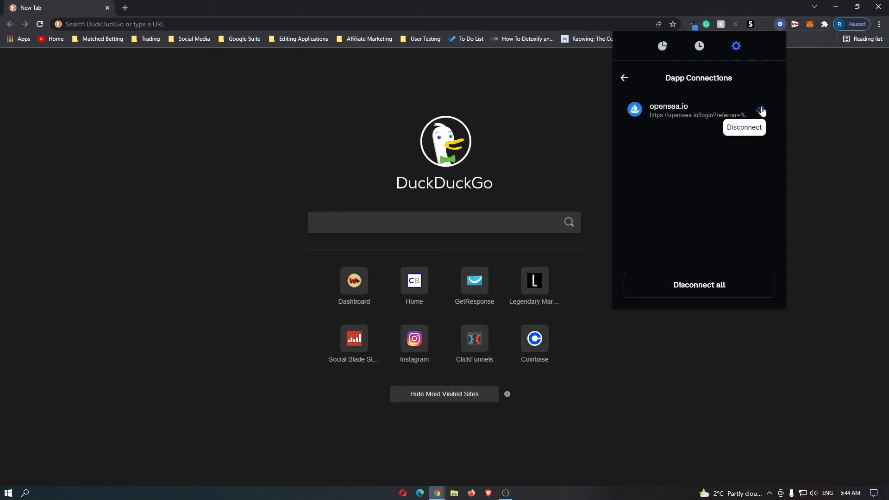